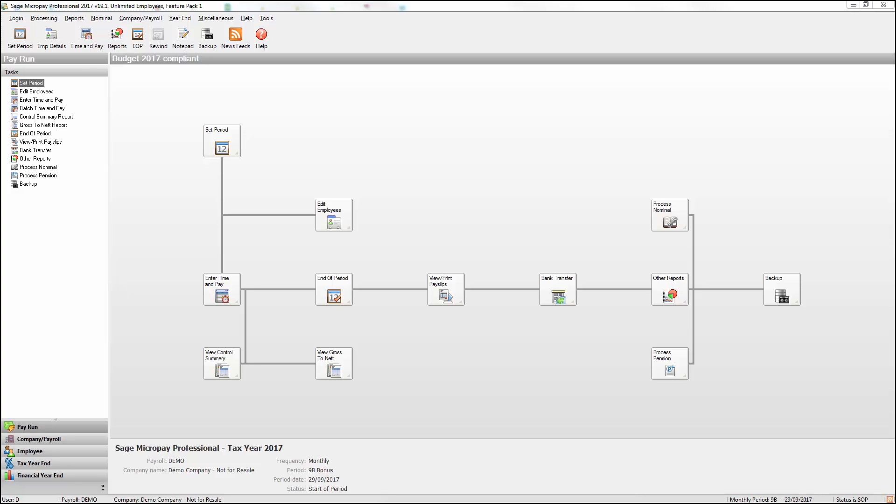
Log in to a payroll as the ADMIN user with its password
{"action": "left_click", "coordinate": [16, 18]}
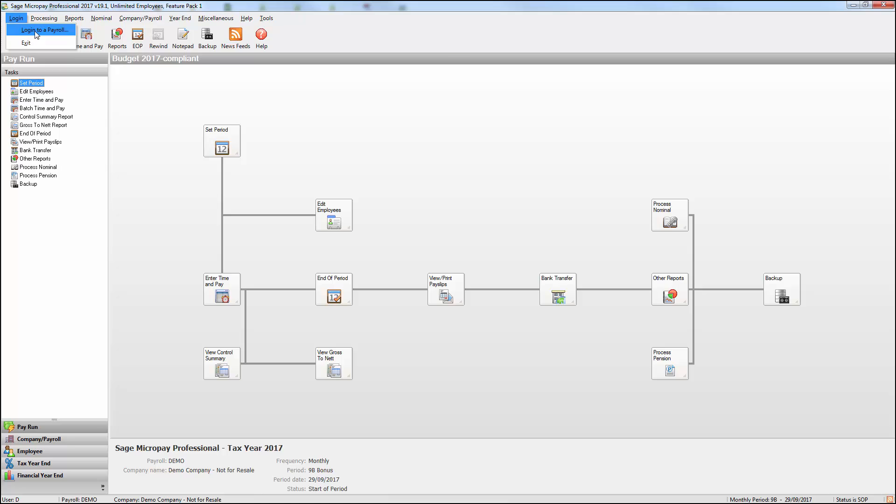
{"action": "left_click", "coordinate": [42, 30]}
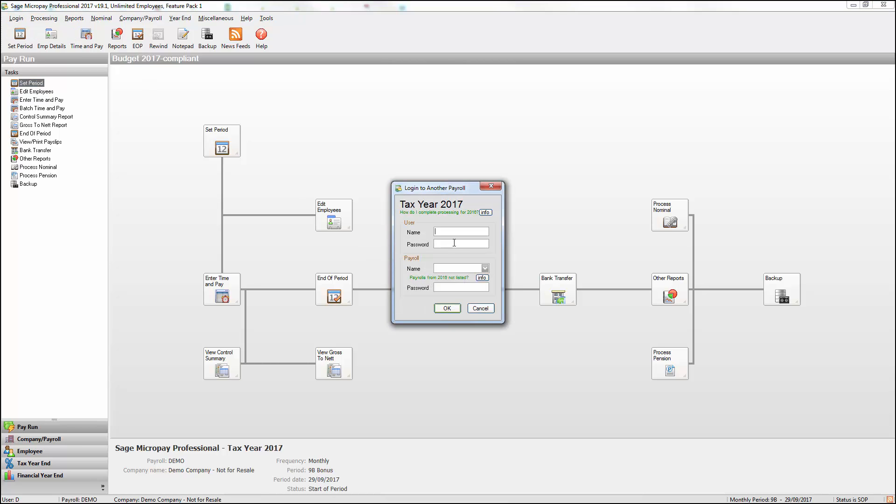
{"action": "type", "text": "ADMIN"}
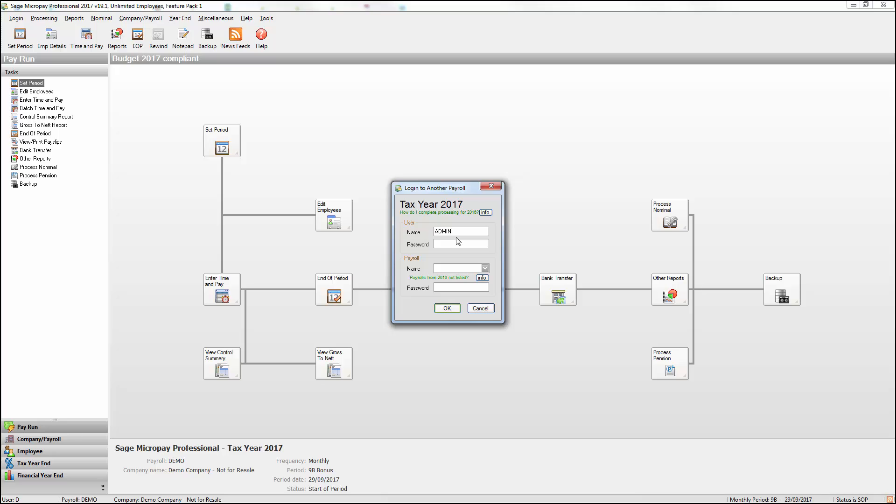
{"action": "left_click", "coordinate": [460, 244]}
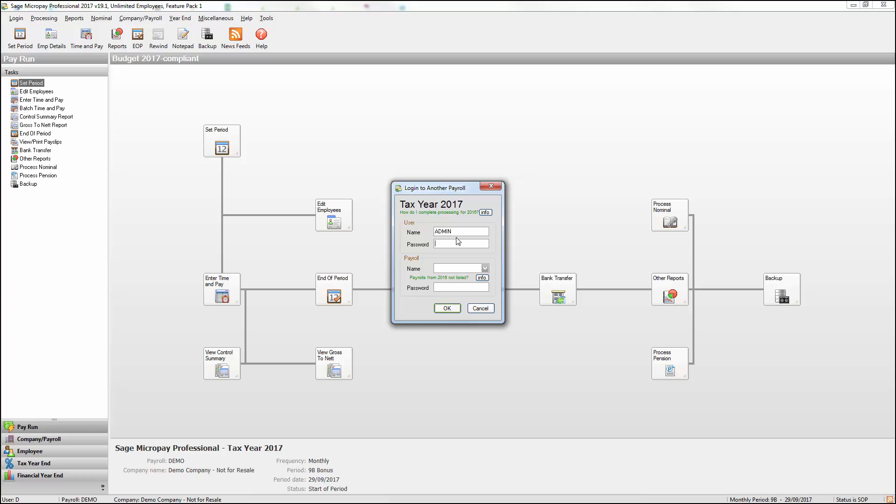
{"action": "type", "text": "****"}
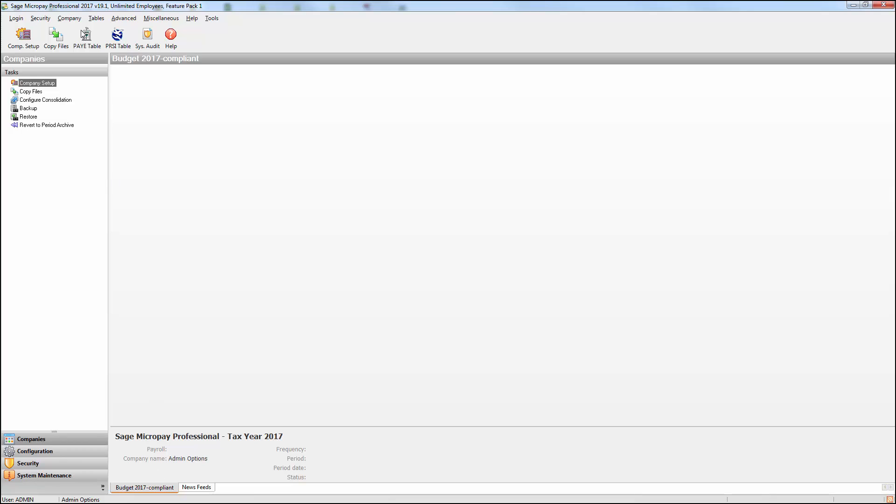
Open Consolidation Setup from the Company menu
{"action": "left_click", "coordinate": [69, 17]}
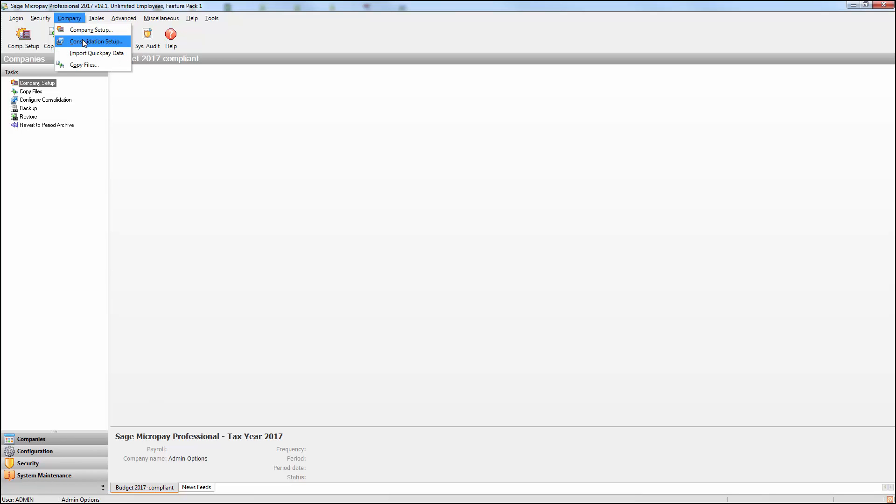
{"action": "left_click", "coordinate": [94, 41]}
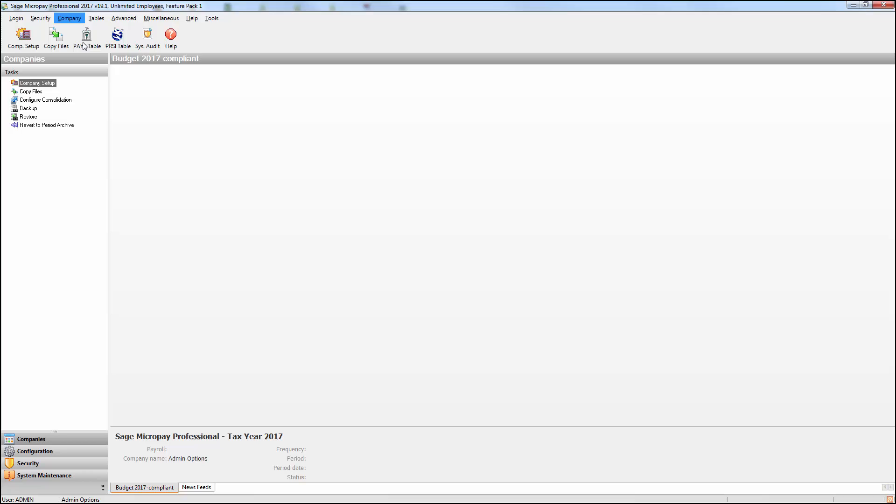
Create company 'consol' consolidating MONTHLY and WEEKLY payrolls, with MONTHLY as default
{"action": "left_click", "coordinate": [45, 100]}
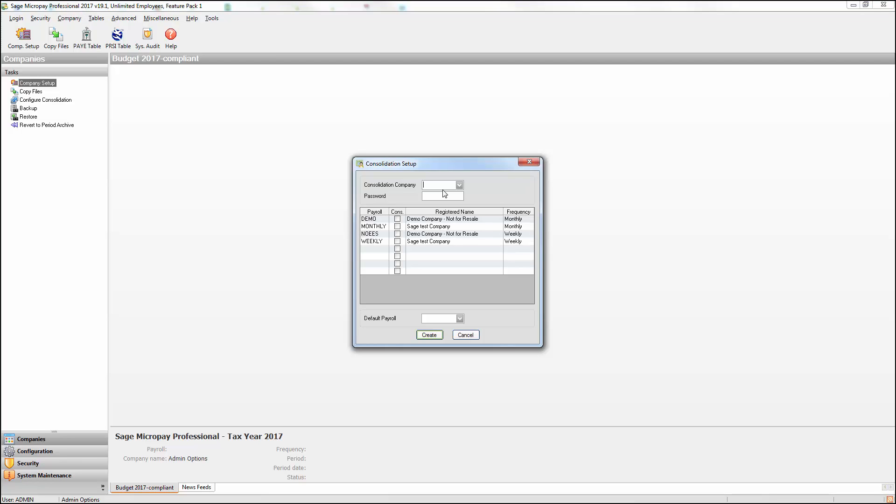
{"action": "type", "text": "consol"}
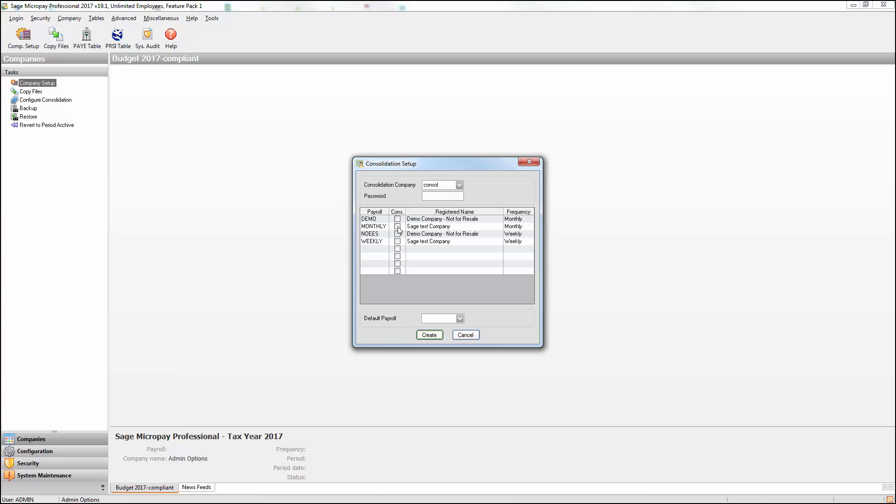
{"action": "left_click", "coordinate": [398, 241]}
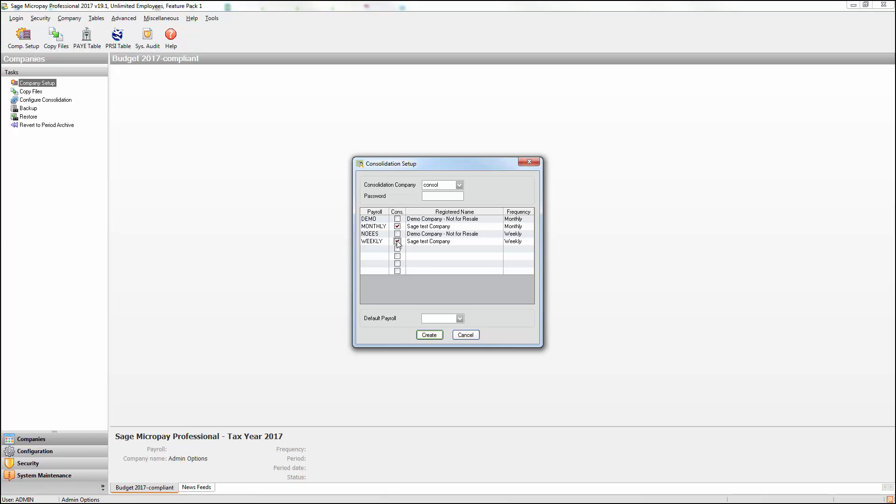
{"action": "left_click", "coordinate": [397, 241]}
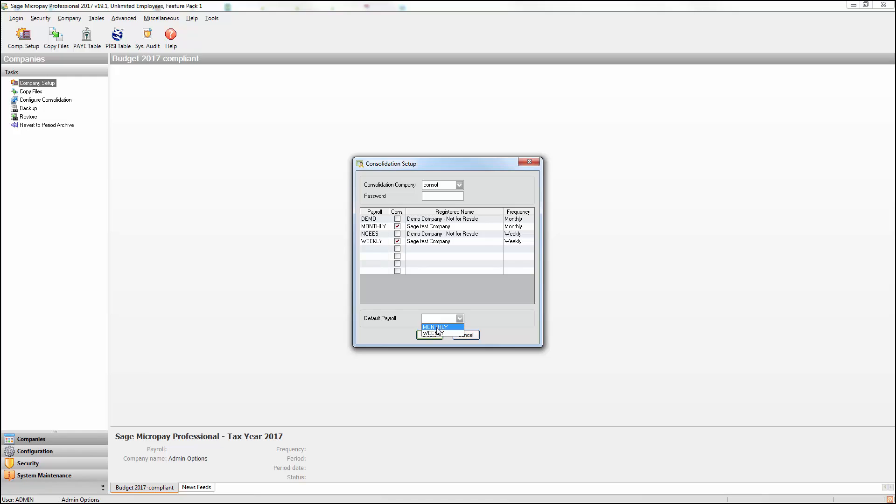
{"action": "left_click", "coordinate": [435, 326]}
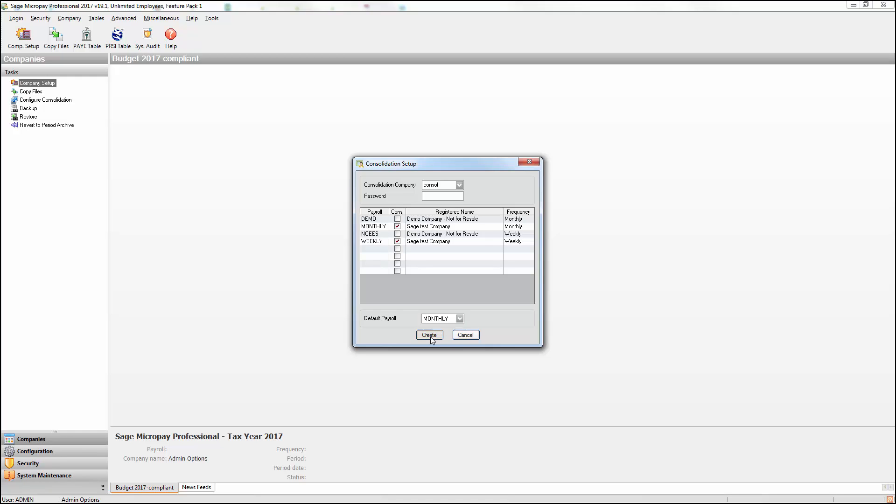
{"action": "left_click", "coordinate": [428, 335]}
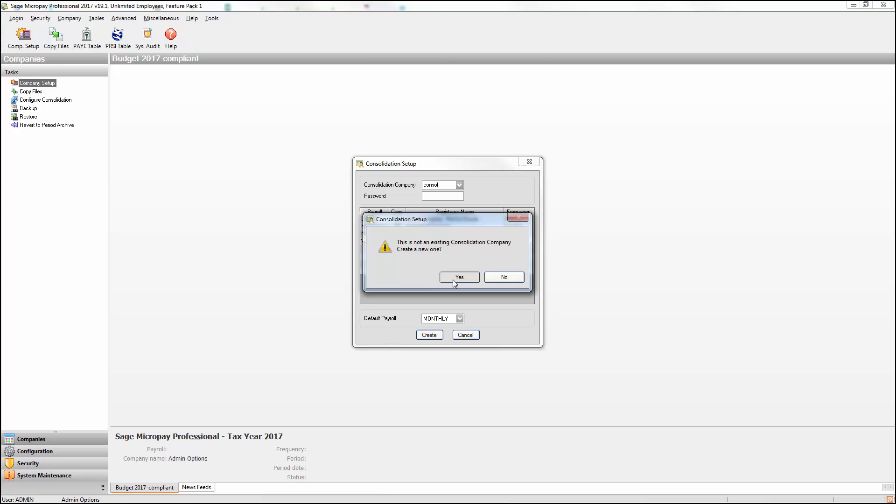
{"action": "left_click", "coordinate": [458, 277]}
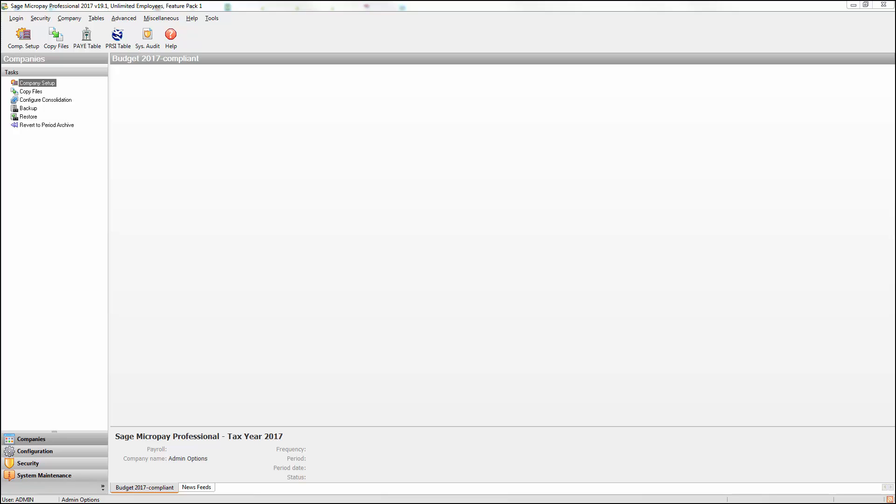
Log in with user name D, choosing CONSOL from the Payroll Name list
{"action": "left_click", "coordinate": [16, 18]}
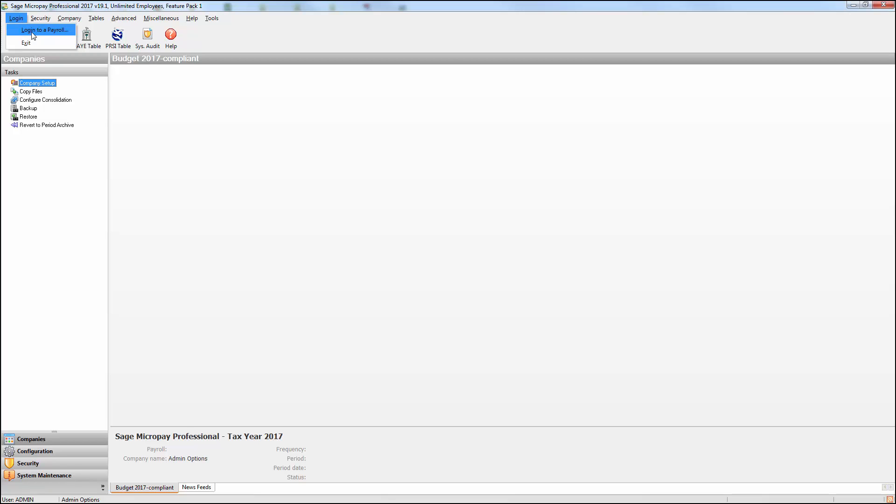
{"action": "left_click", "coordinate": [44, 30]}
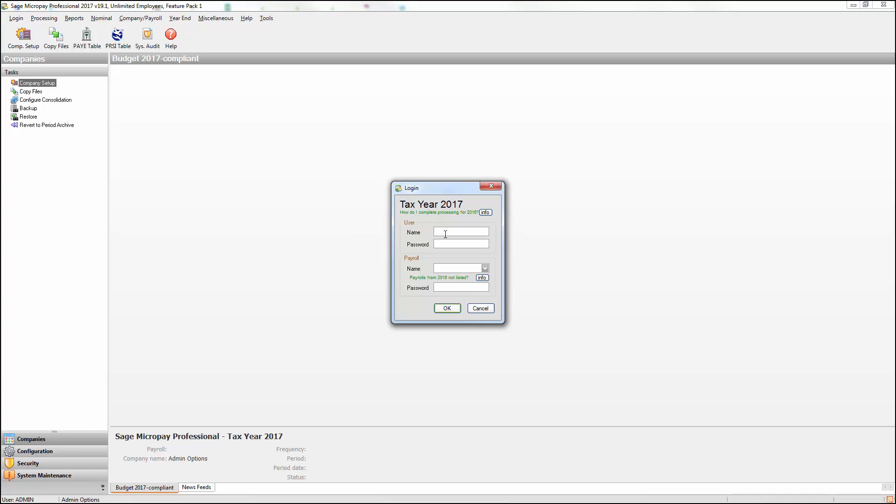
{"action": "type", "text": "D"}
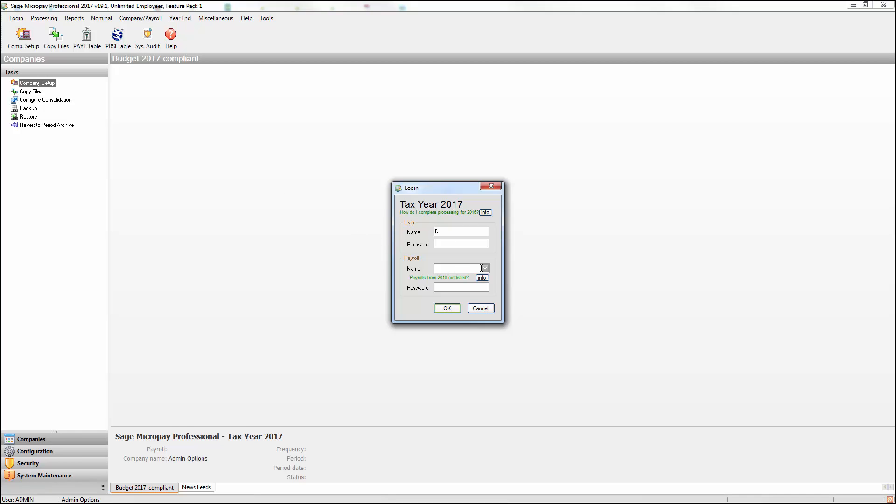
{"action": "left_click", "coordinate": [484, 268]}
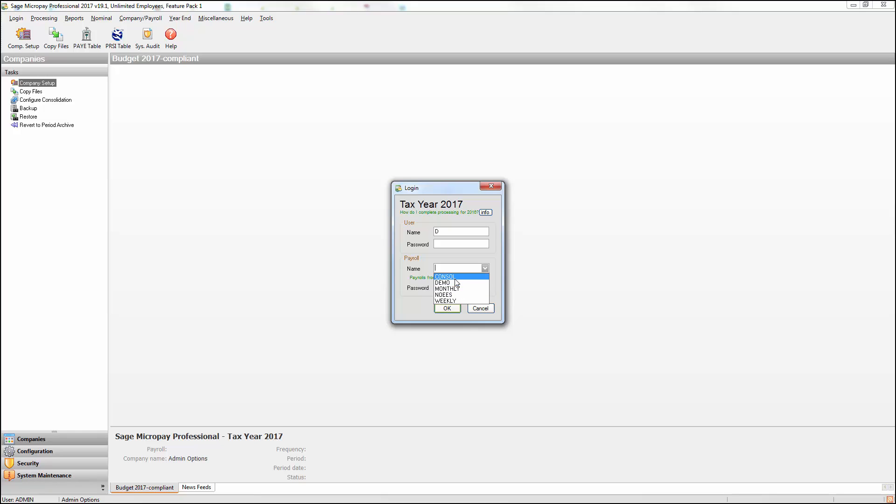
{"action": "left_click", "coordinate": [445, 276]}
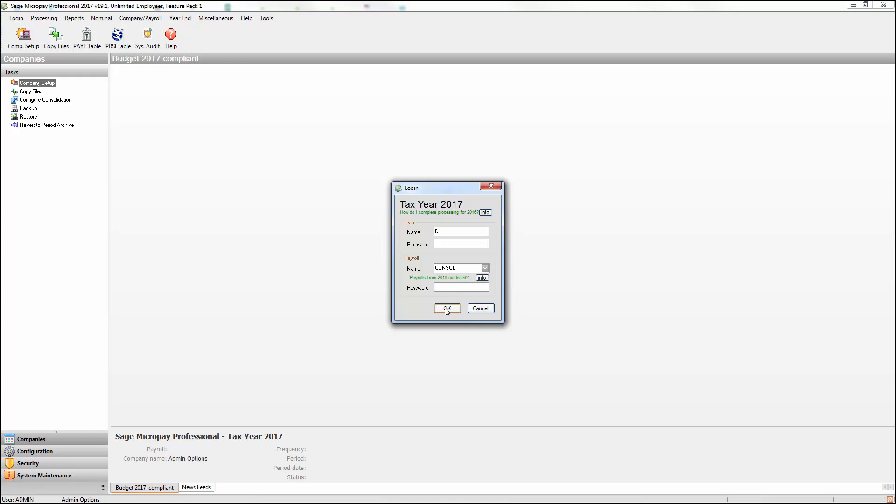
{"action": "left_click", "coordinate": [447, 308]}
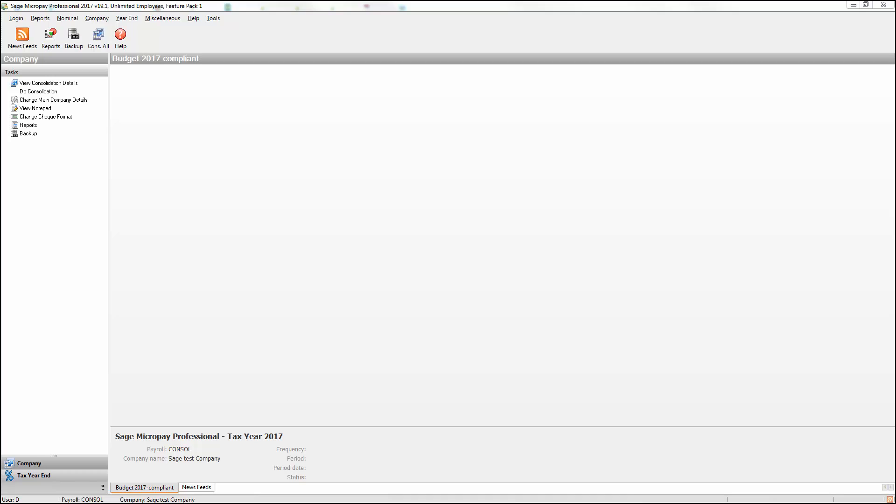
{"action": "mouse_move", "coordinate": [77, 63]}
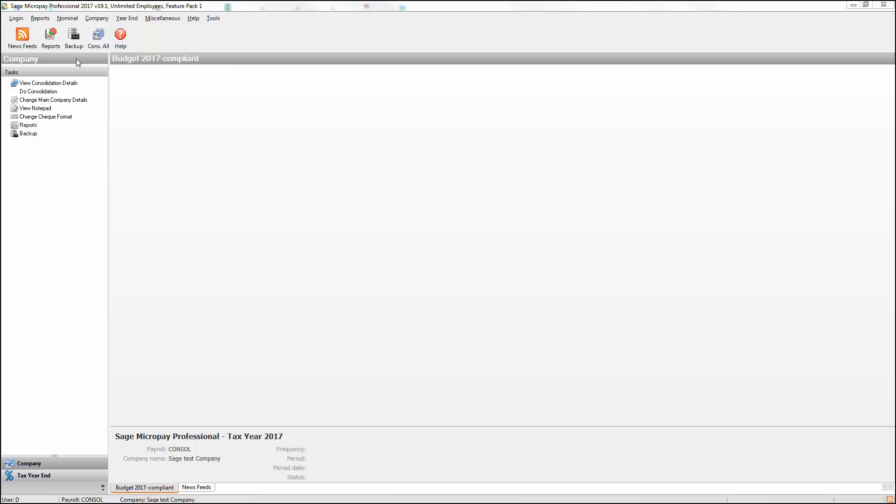
{"action": "mouse_move", "coordinate": [158, 22]}
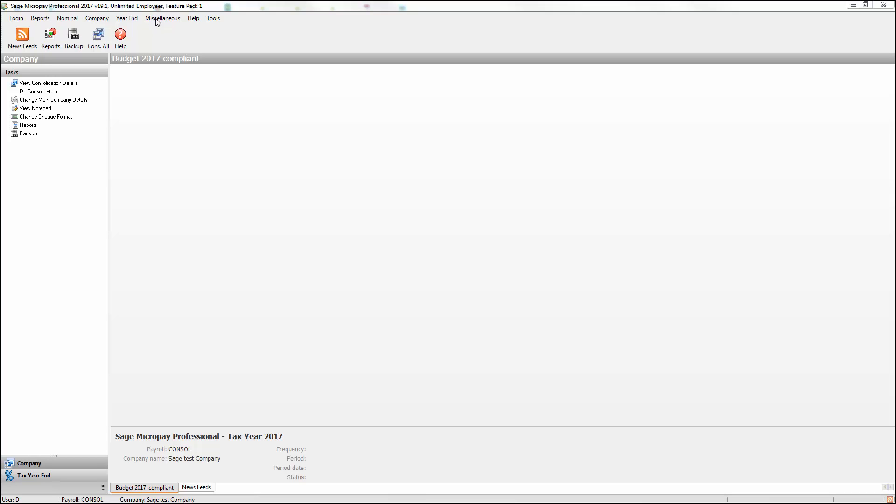
Run Consolidate All, accepting the unposted MONTHLY warning and the merge confirmation
{"action": "left_click", "coordinate": [163, 17]}
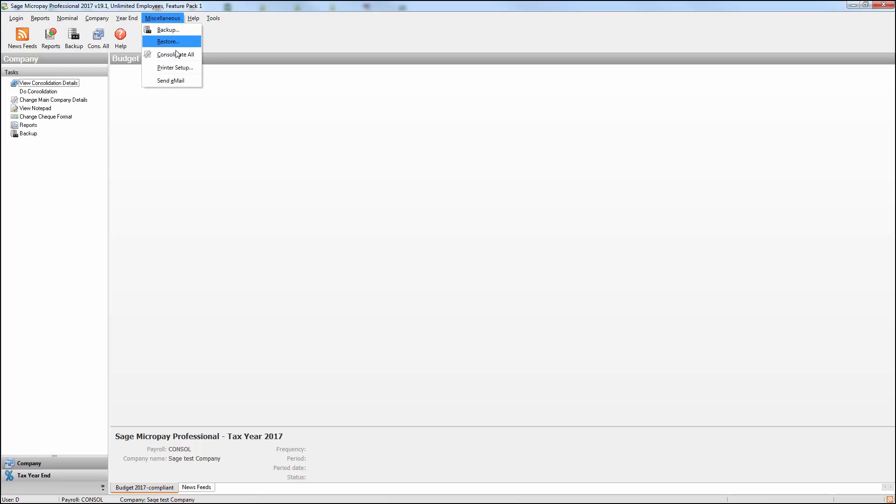
{"action": "left_click", "coordinate": [175, 54]}
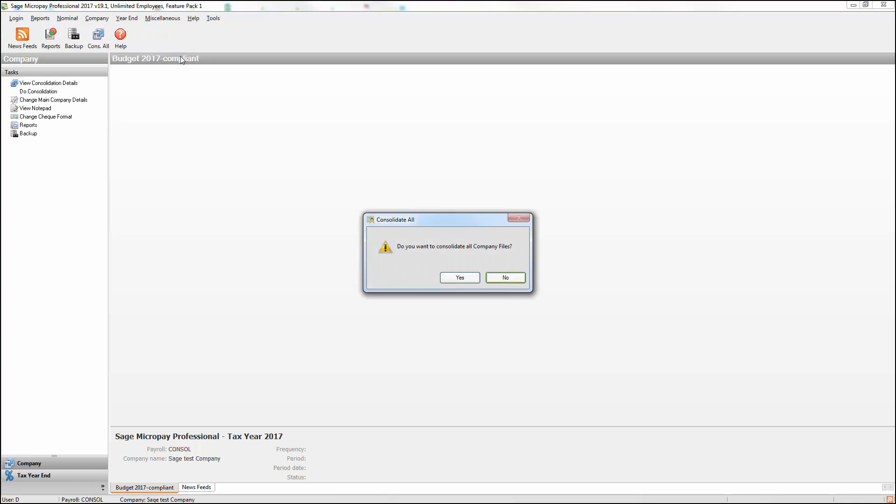
{"action": "left_click", "coordinate": [459, 277]}
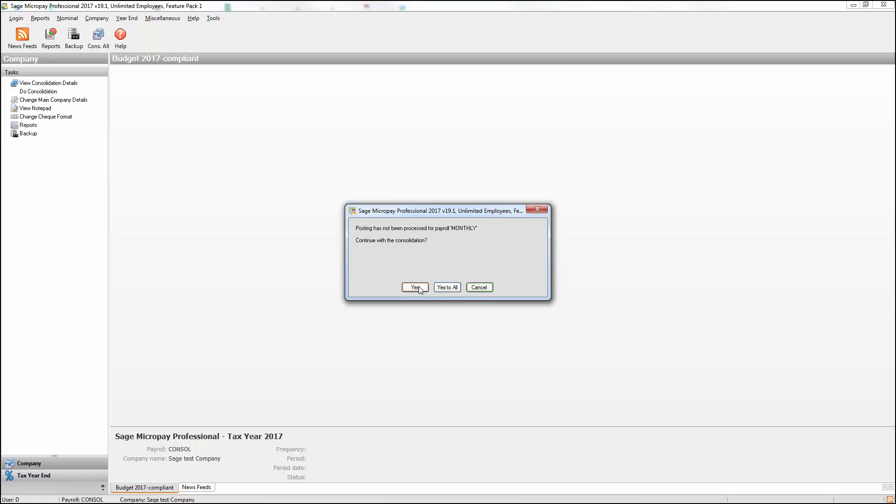
{"action": "mouse_move", "coordinate": [425, 289]}
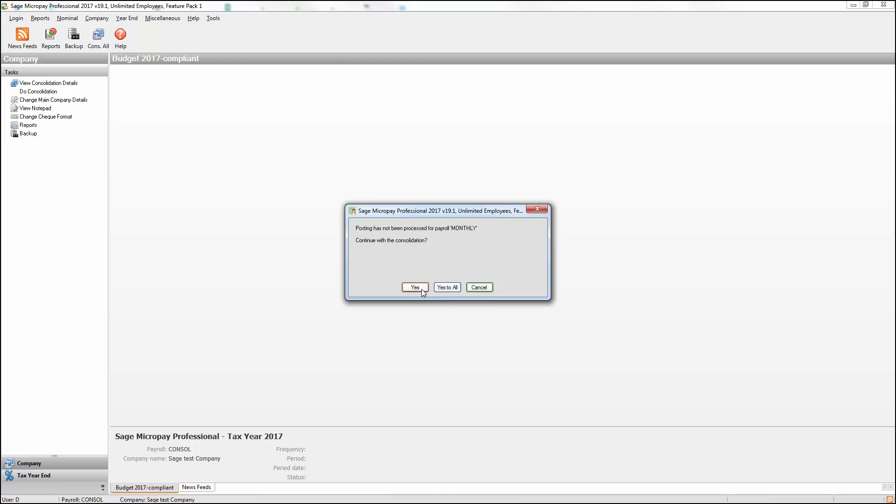
{"action": "left_click", "coordinate": [414, 287]}
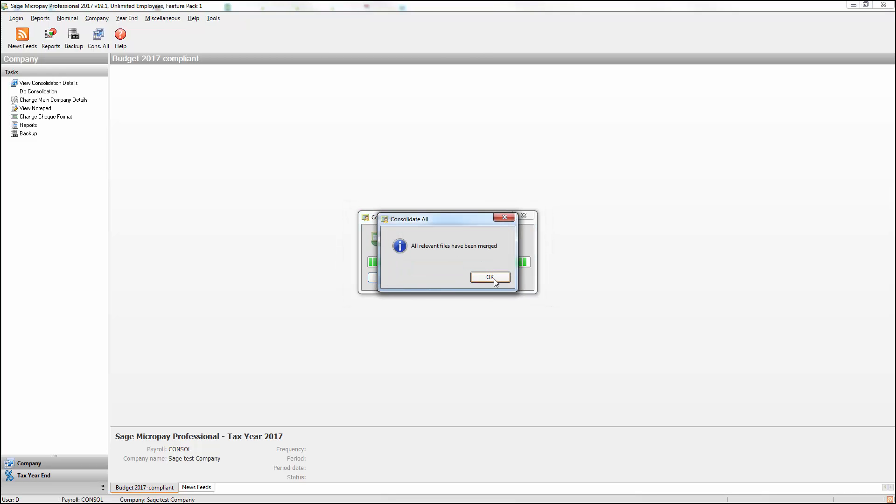
{"action": "left_click", "coordinate": [489, 278]}
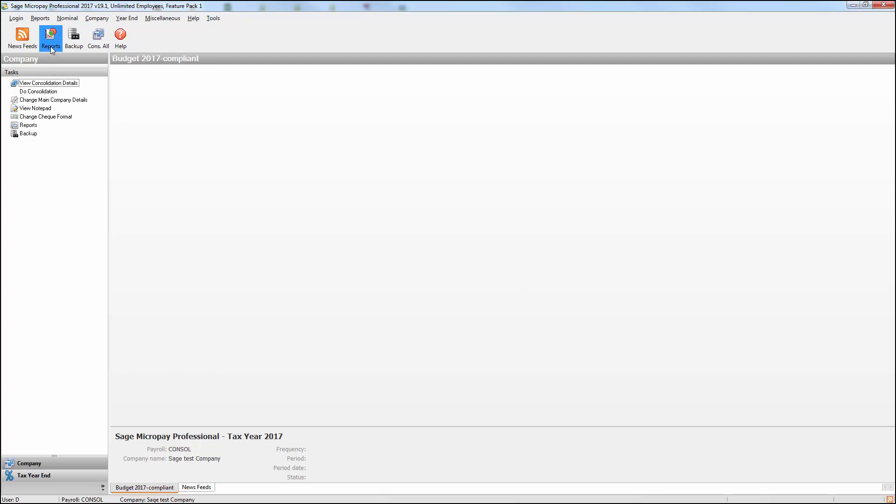
{"action": "left_click", "coordinate": [50, 36]}
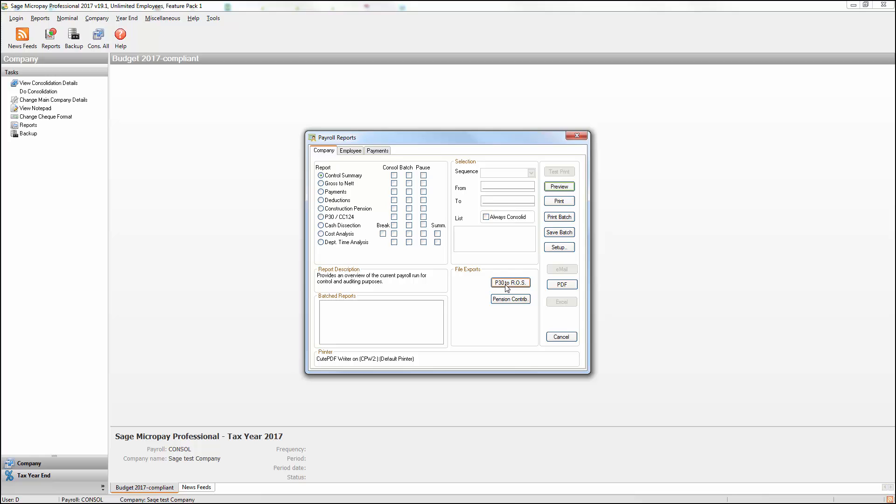
{"action": "left_click", "coordinate": [510, 282]}
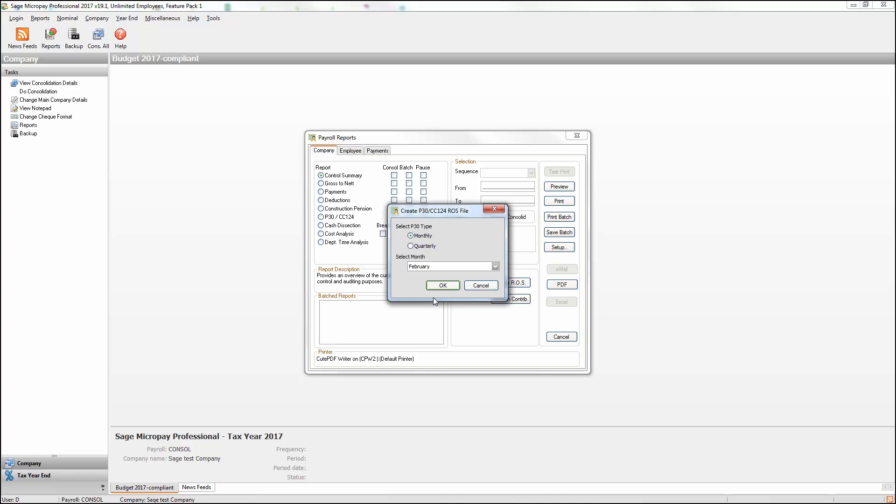
{"action": "left_click", "coordinate": [561, 337]}
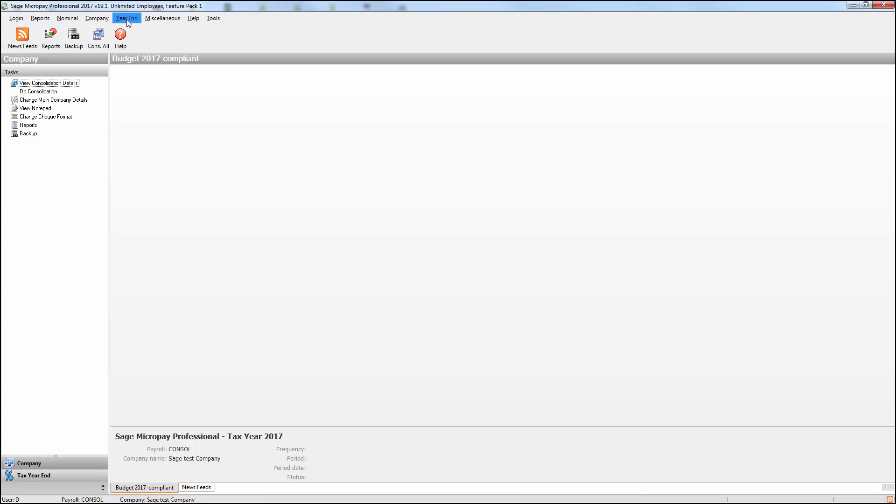
{"action": "left_click", "coordinate": [127, 18]}
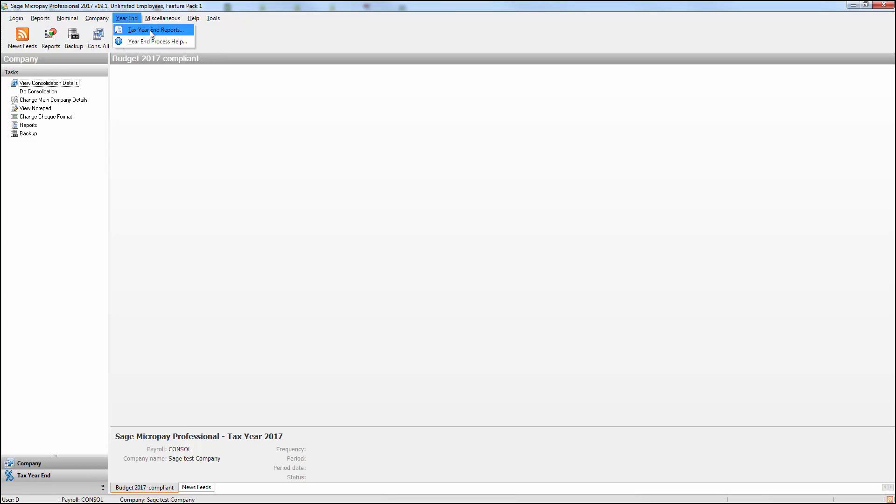
{"action": "left_click", "coordinate": [154, 29]}
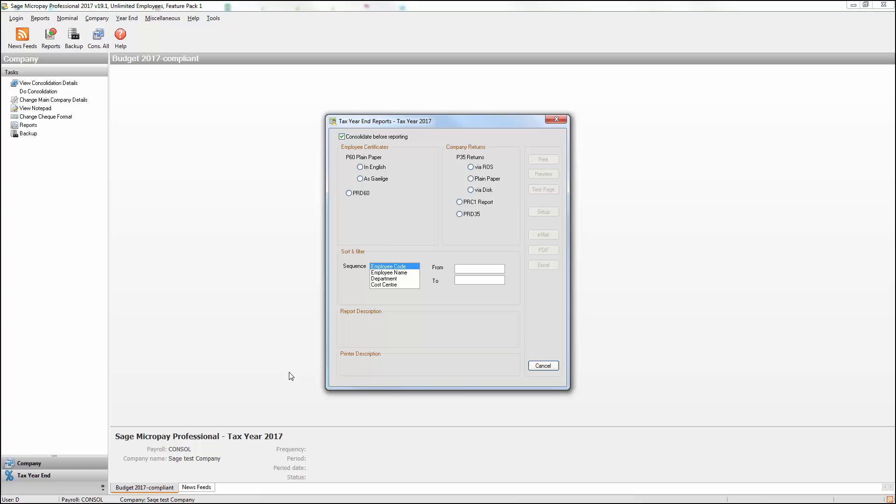
{"action": "mouse_move", "coordinate": [432, 161]}
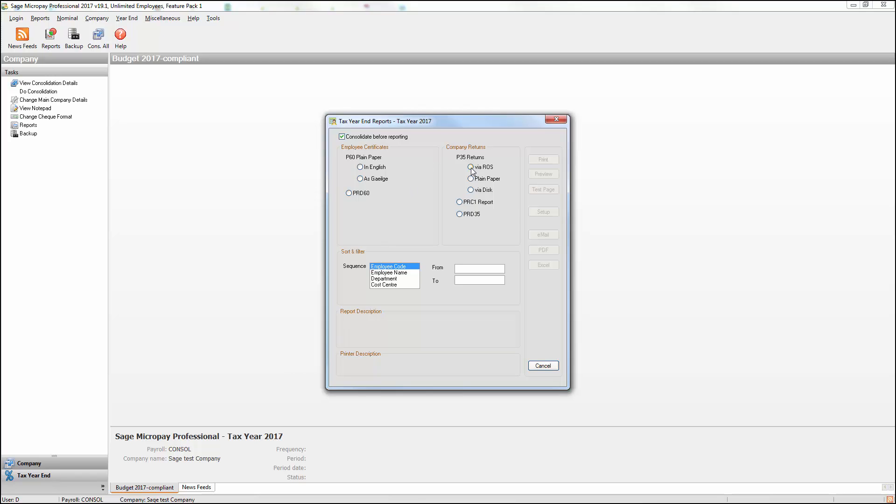
{"action": "left_click", "coordinate": [471, 167]}
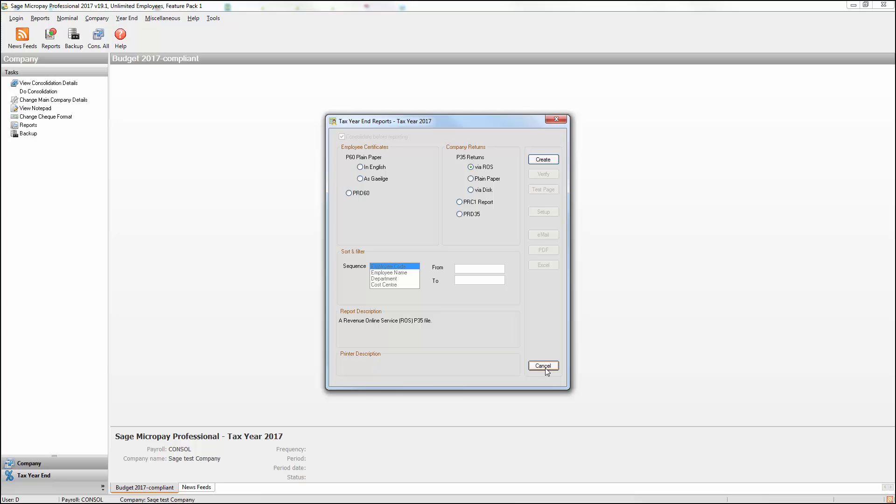
{"action": "left_click", "coordinate": [542, 366]}
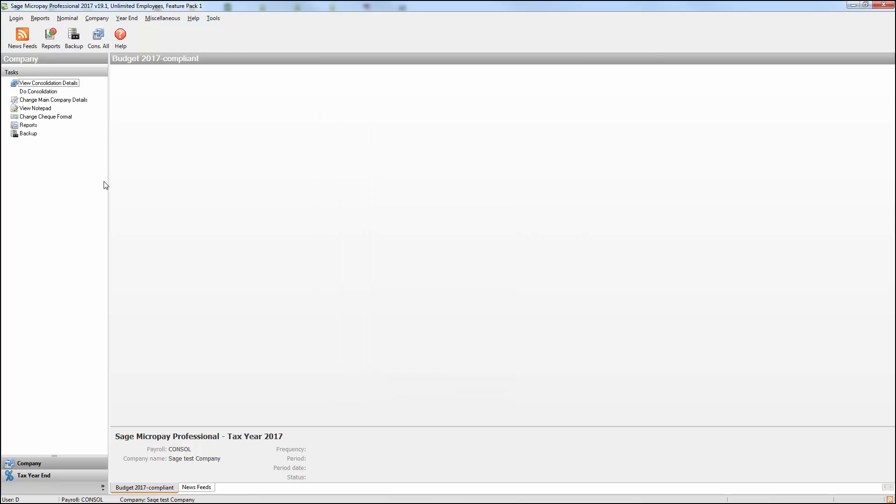
Start a Login to a Payroll and type user name D
{"action": "left_click", "coordinate": [15, 18]}
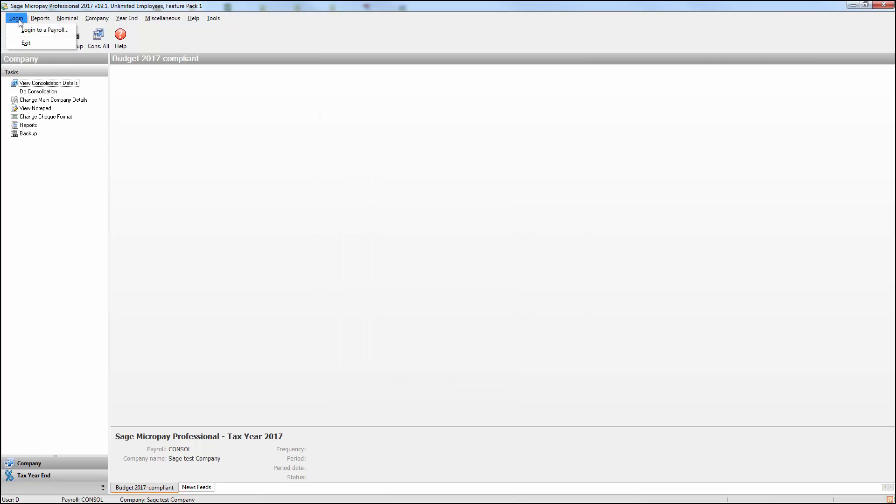
{"action": "left_click", "coordinate": [45, 29]}
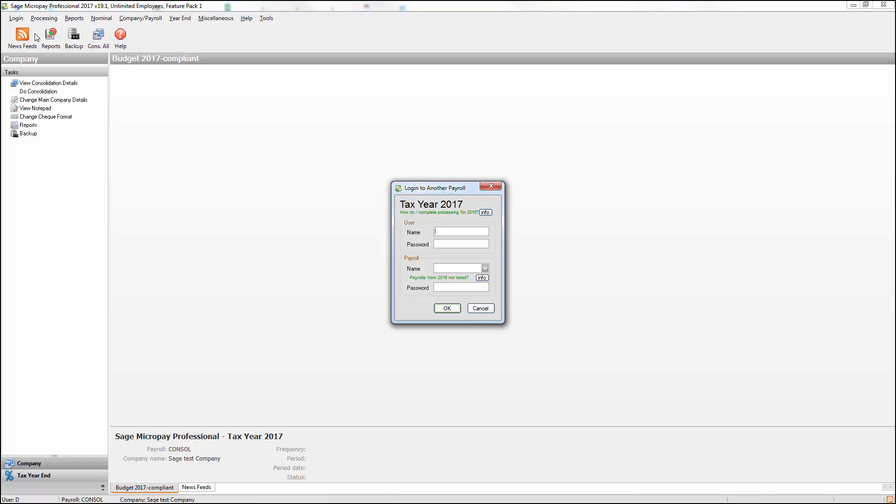
{"action": "type", "text": "D"}
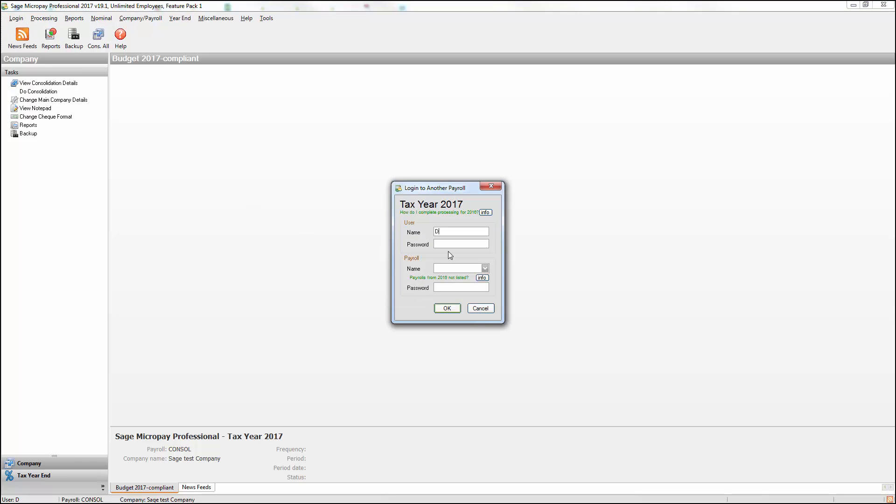